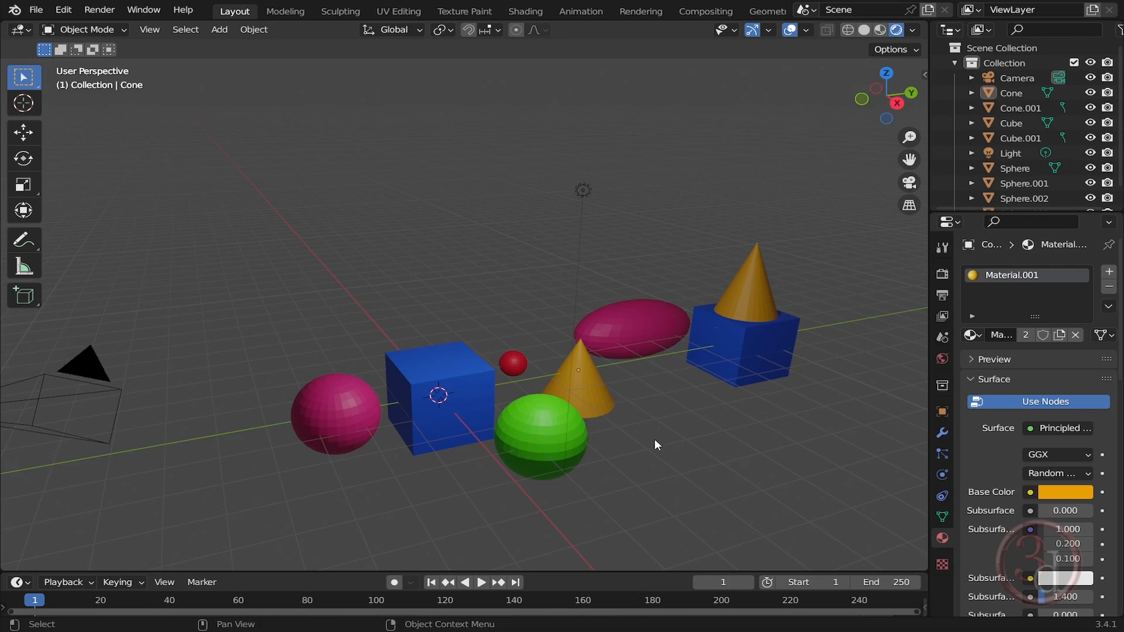
mouse_move(645, 435)
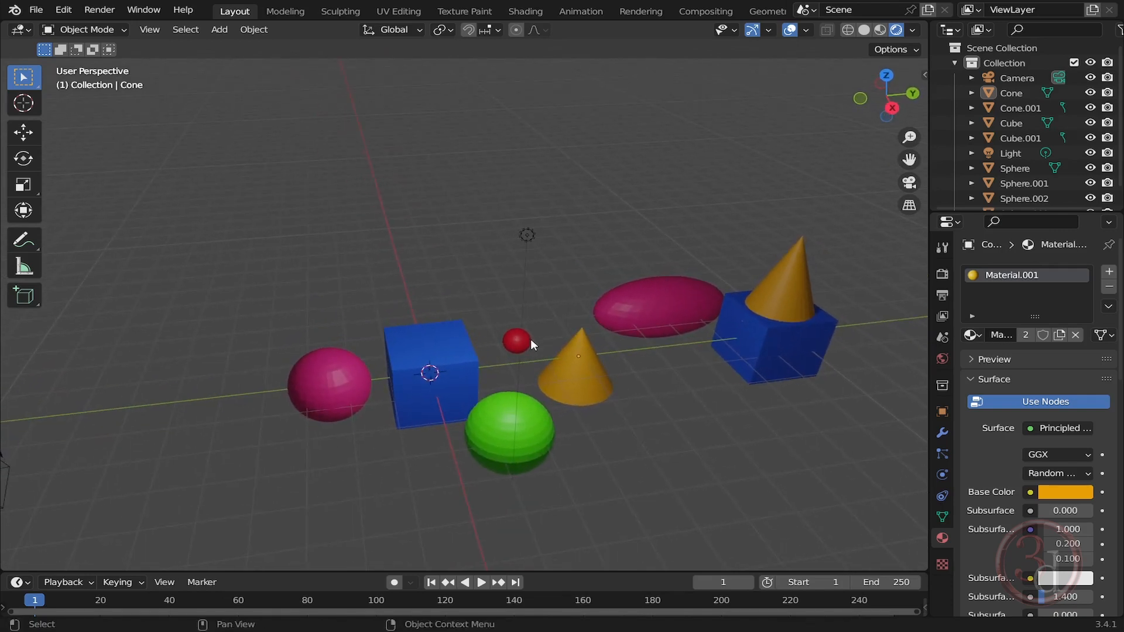
Select the small red sphere, frame it with View Selected, then zoom out slightly
left_click(515, 340)
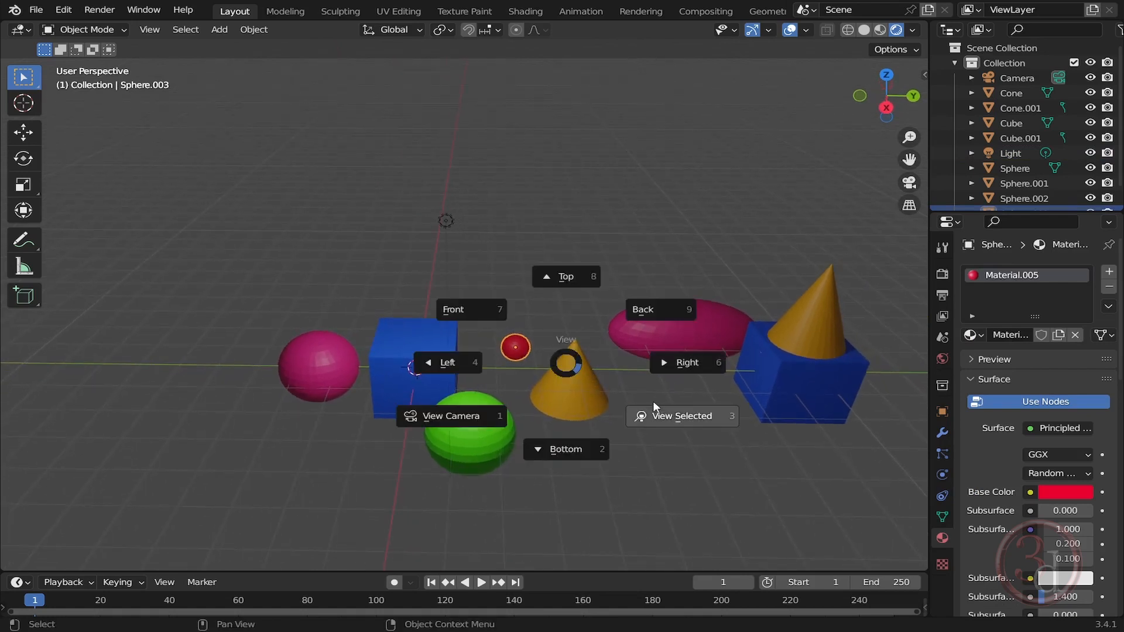
mouse_move(681, 415)
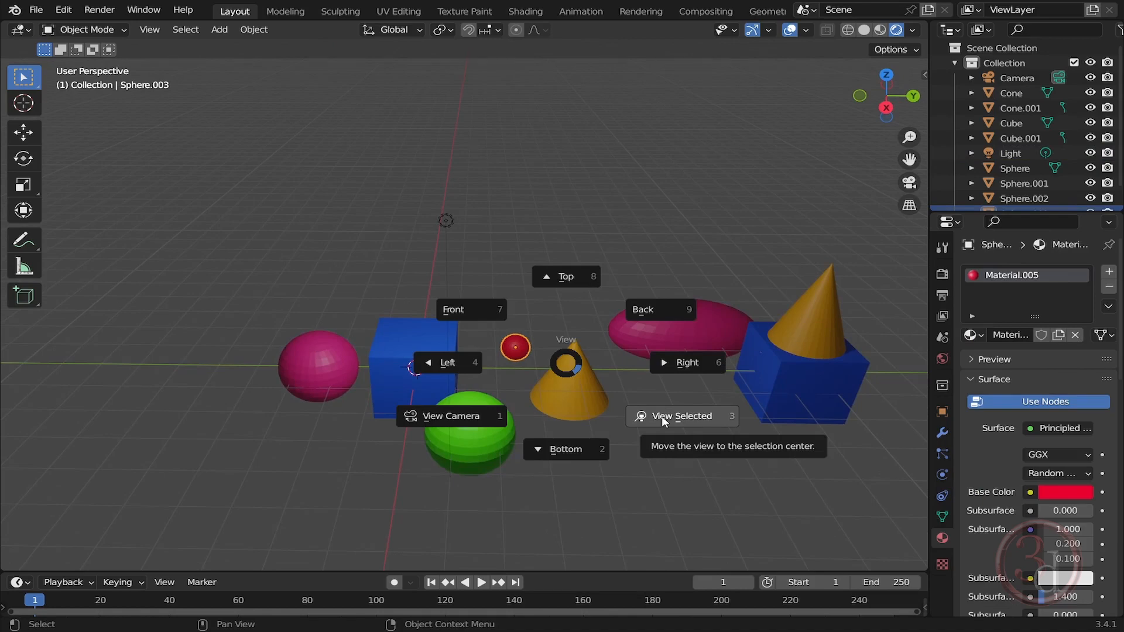
left_click(679, 415)
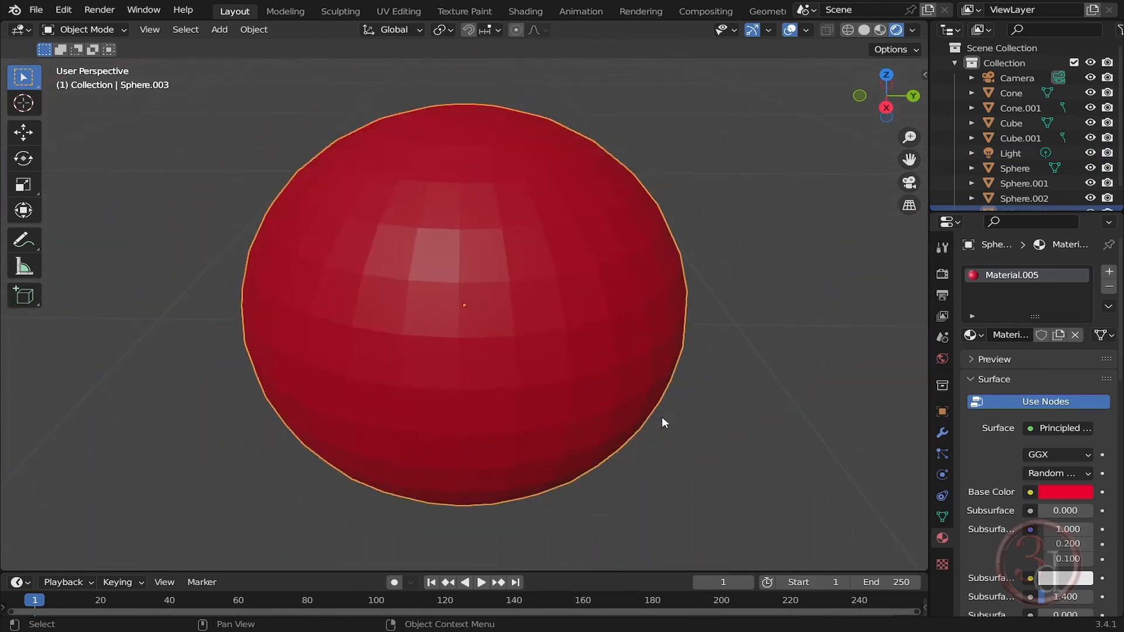
scroll("down", 3)
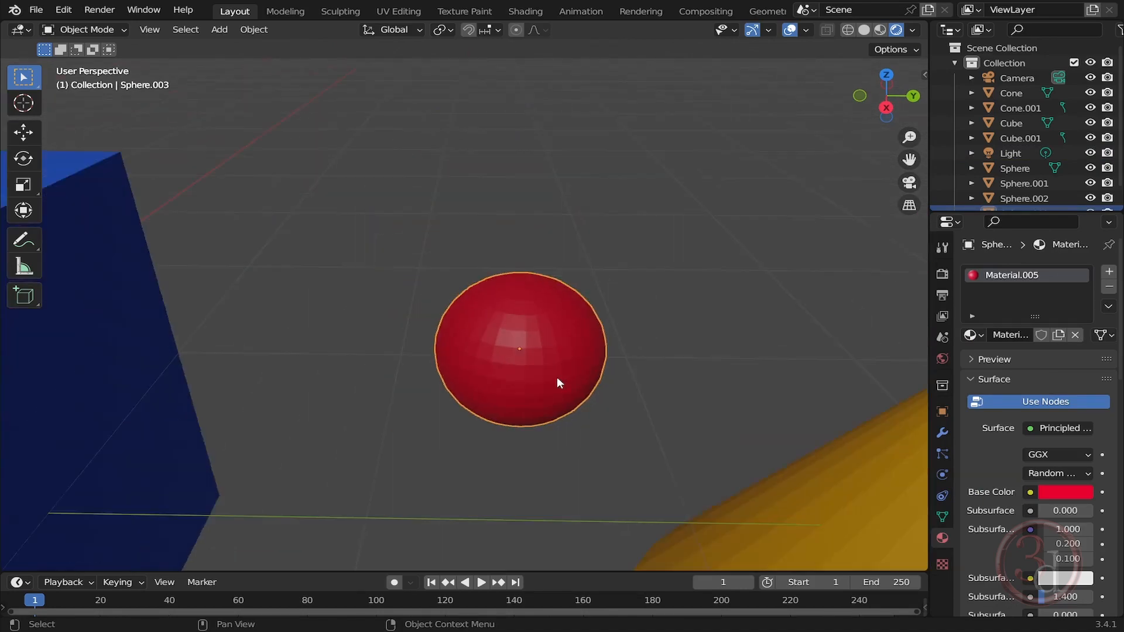
scroll("down", 3)
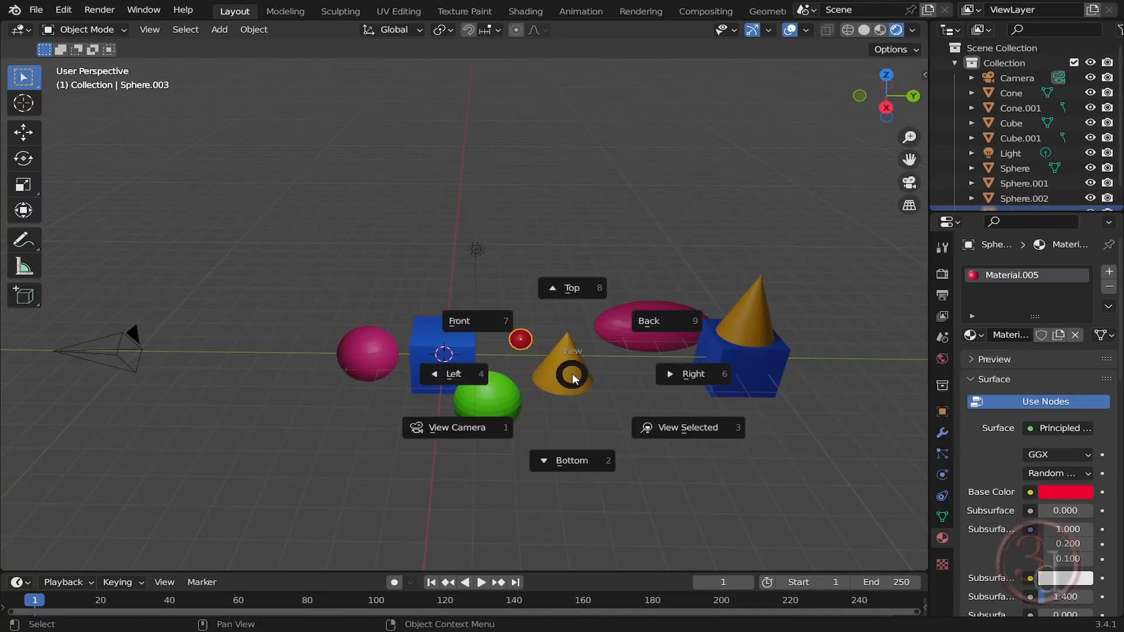
mouse_move(699, 451)
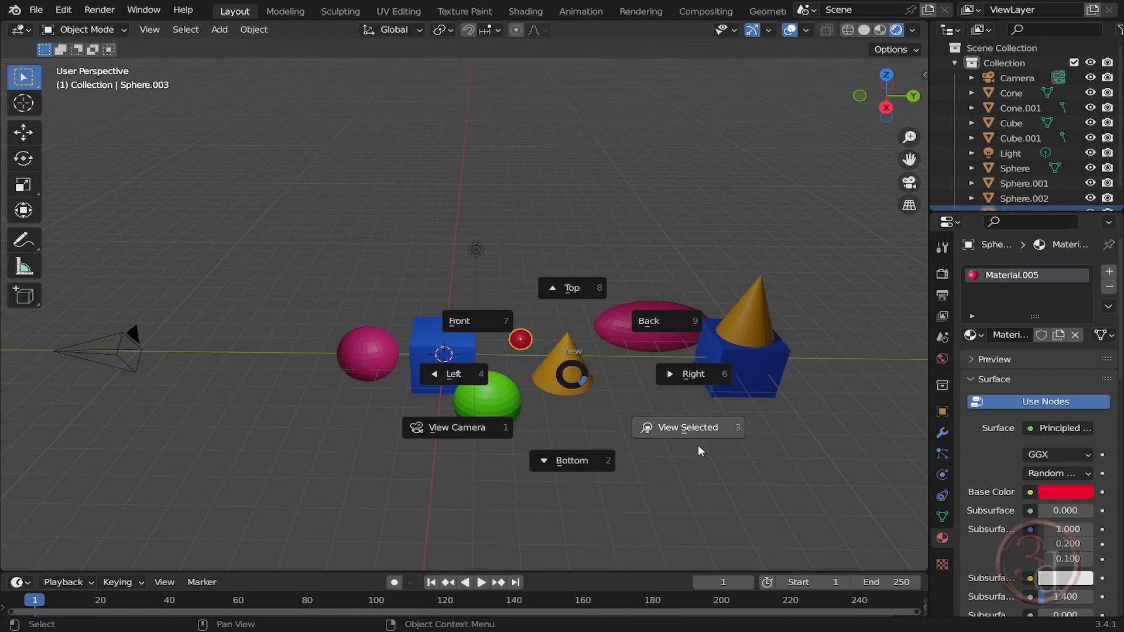
mouse_move(667, 433)
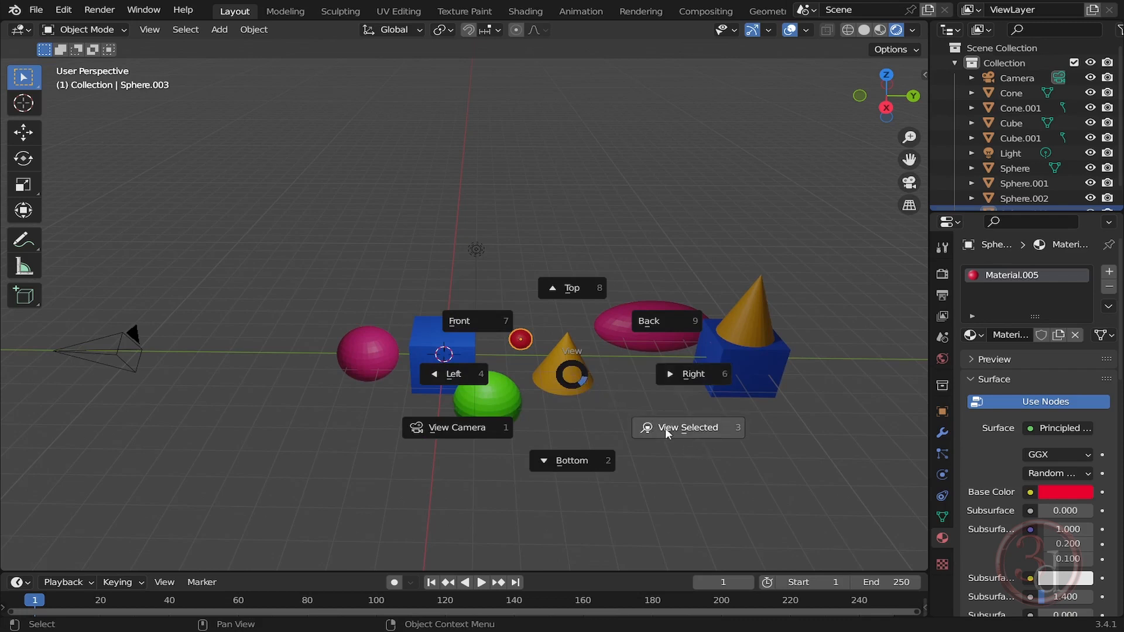
mouse_move(740, 484)
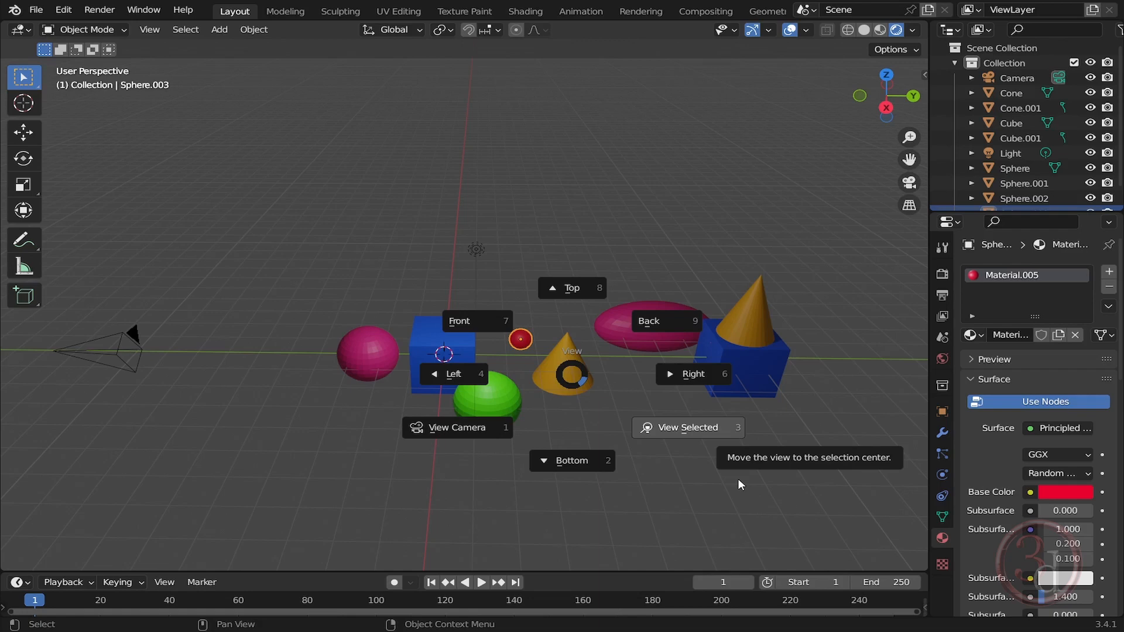
left_click(687, 428)
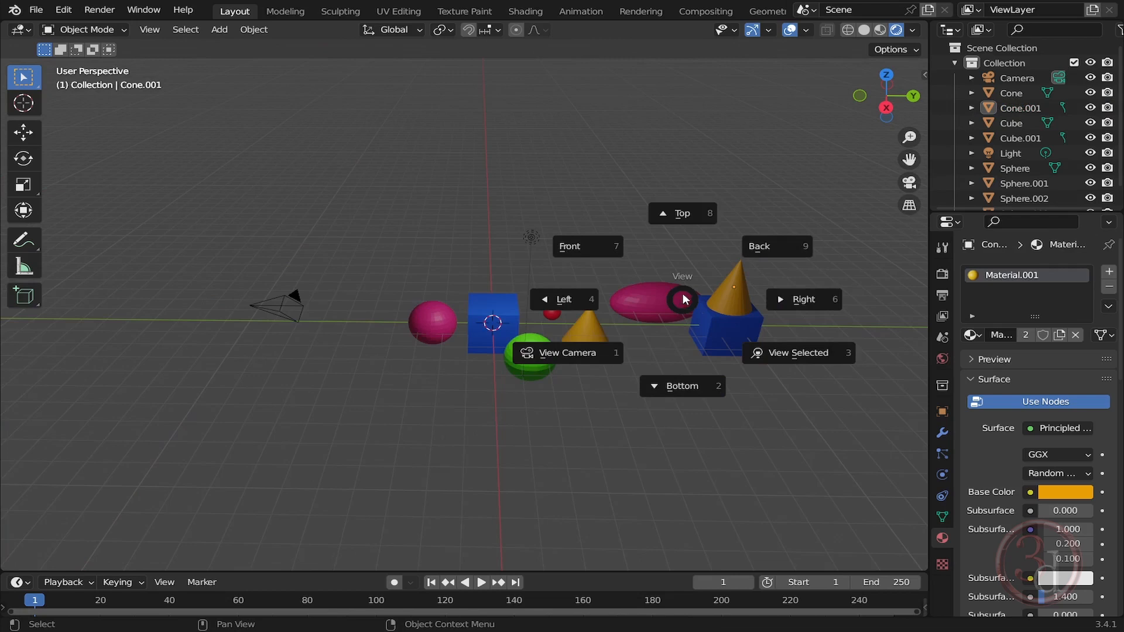
mouse_move(803, 299)
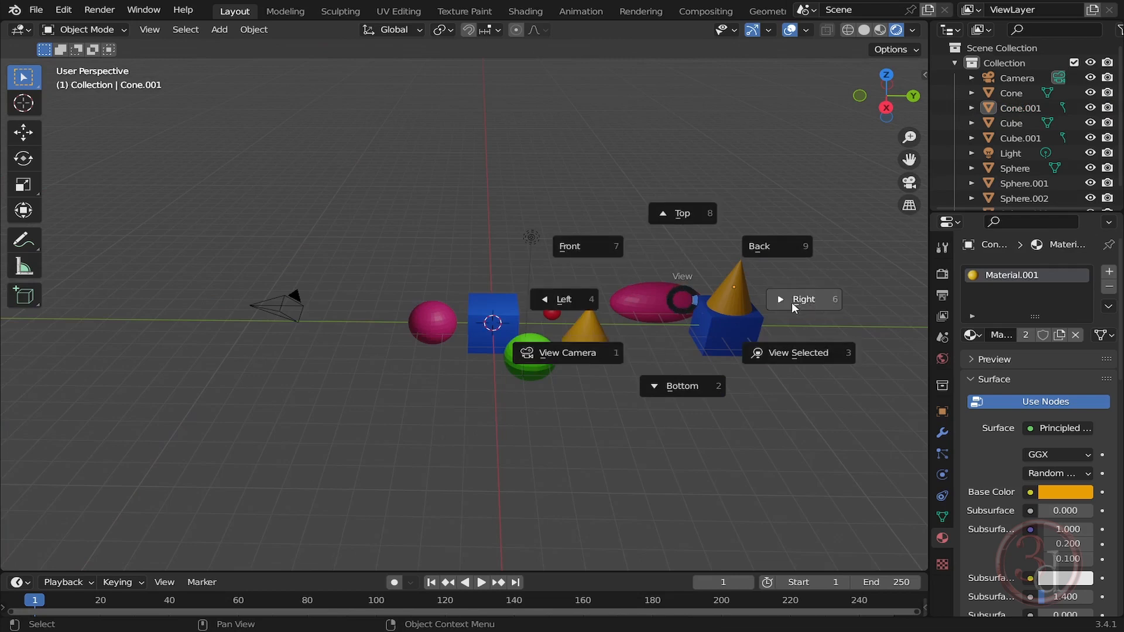
mouse_move(567, 352)
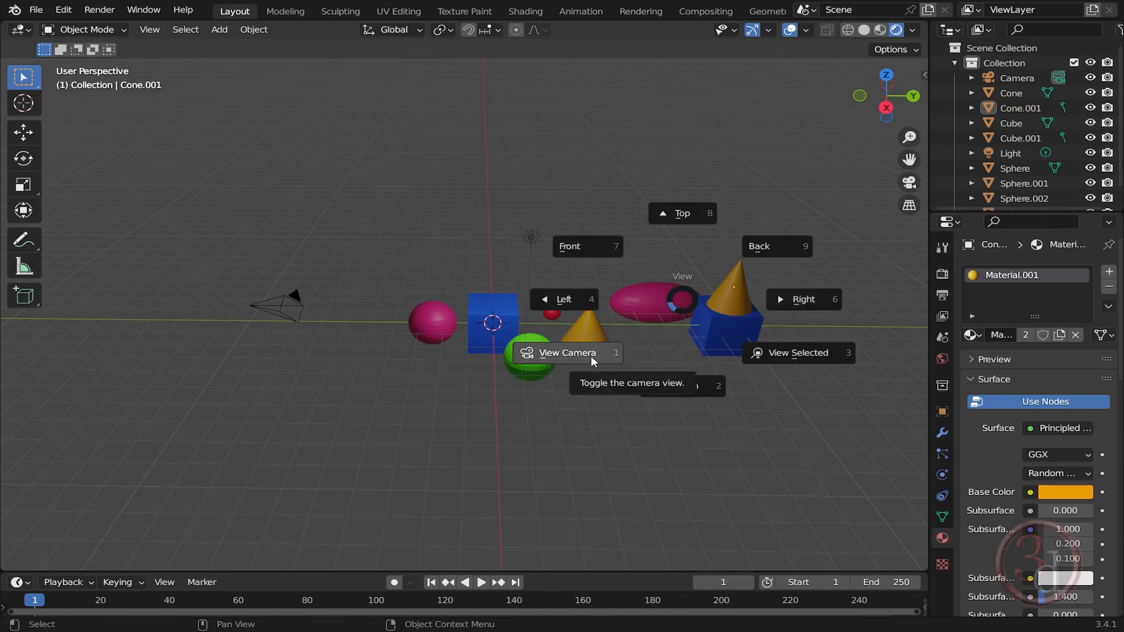
mouse_move(630, 237)
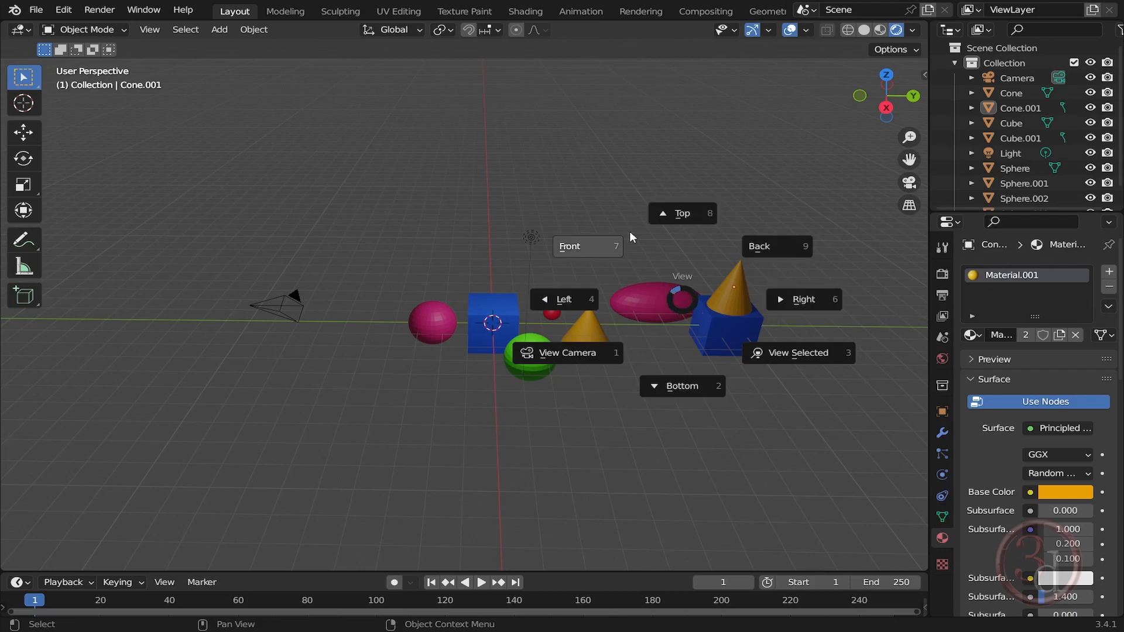
mouse_move(797, 352)
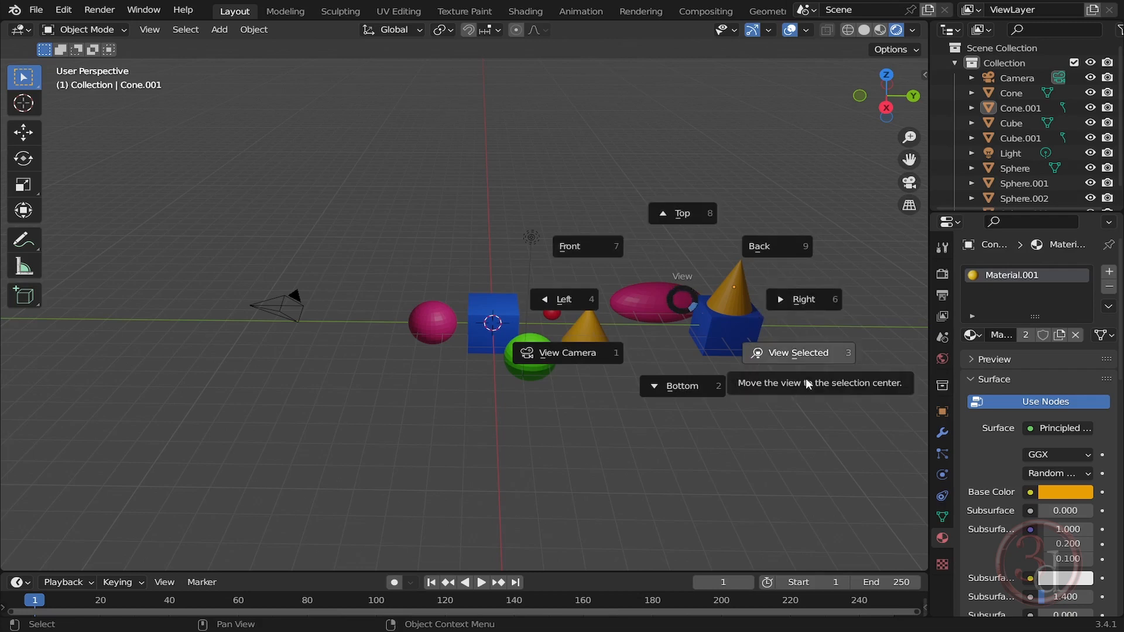
left_click(797, 352)
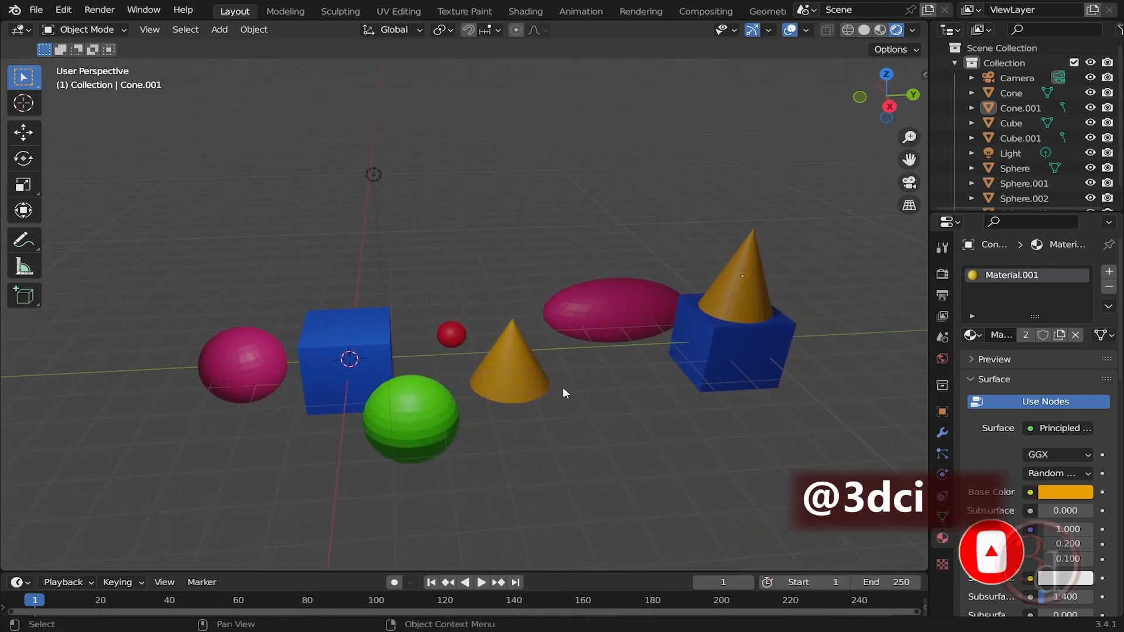
mouse_move(559, 393)
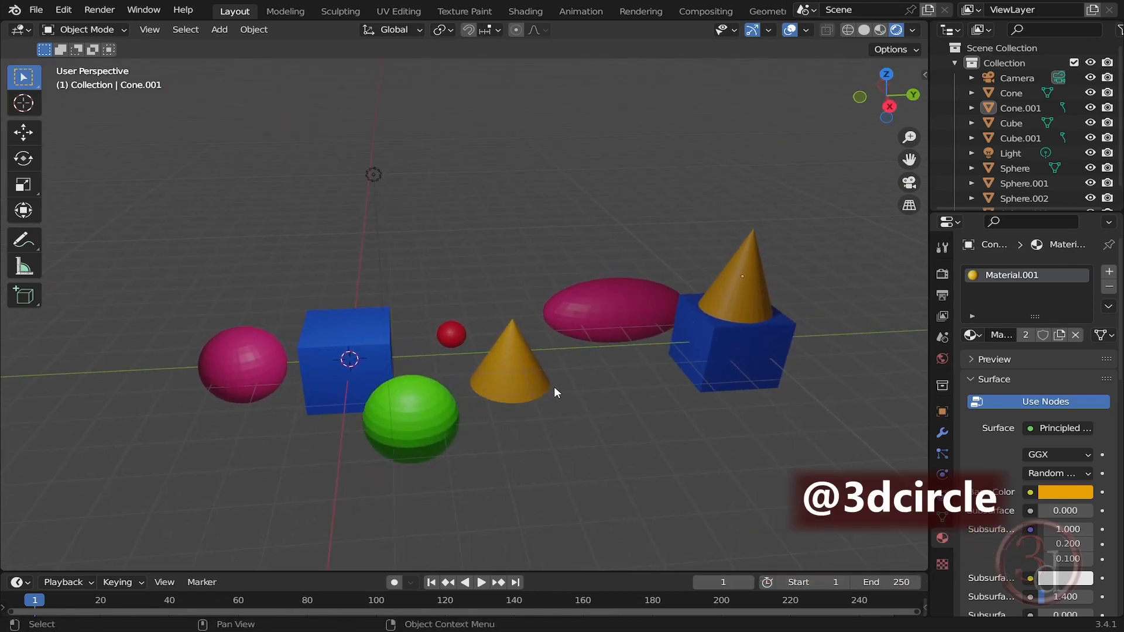